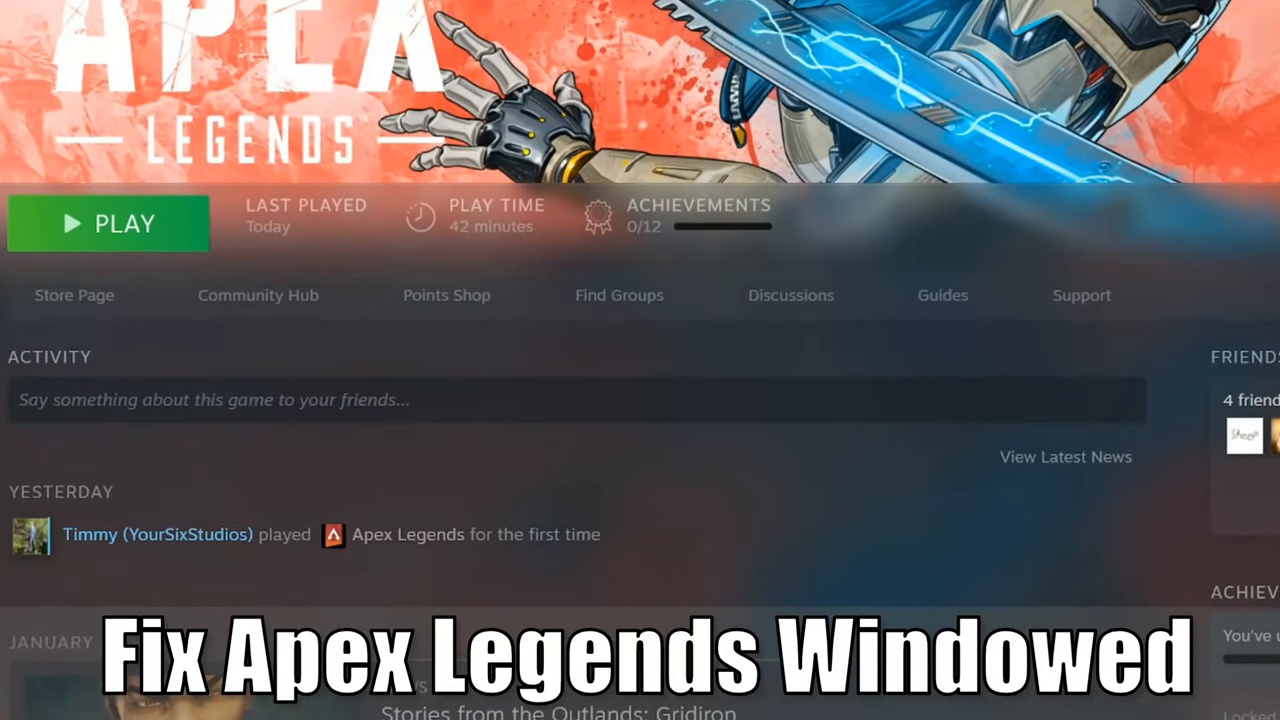
# Step: Bring up the Origin client showing My Game Library with Apex Legends installed
pyautogui.click(108, 224)
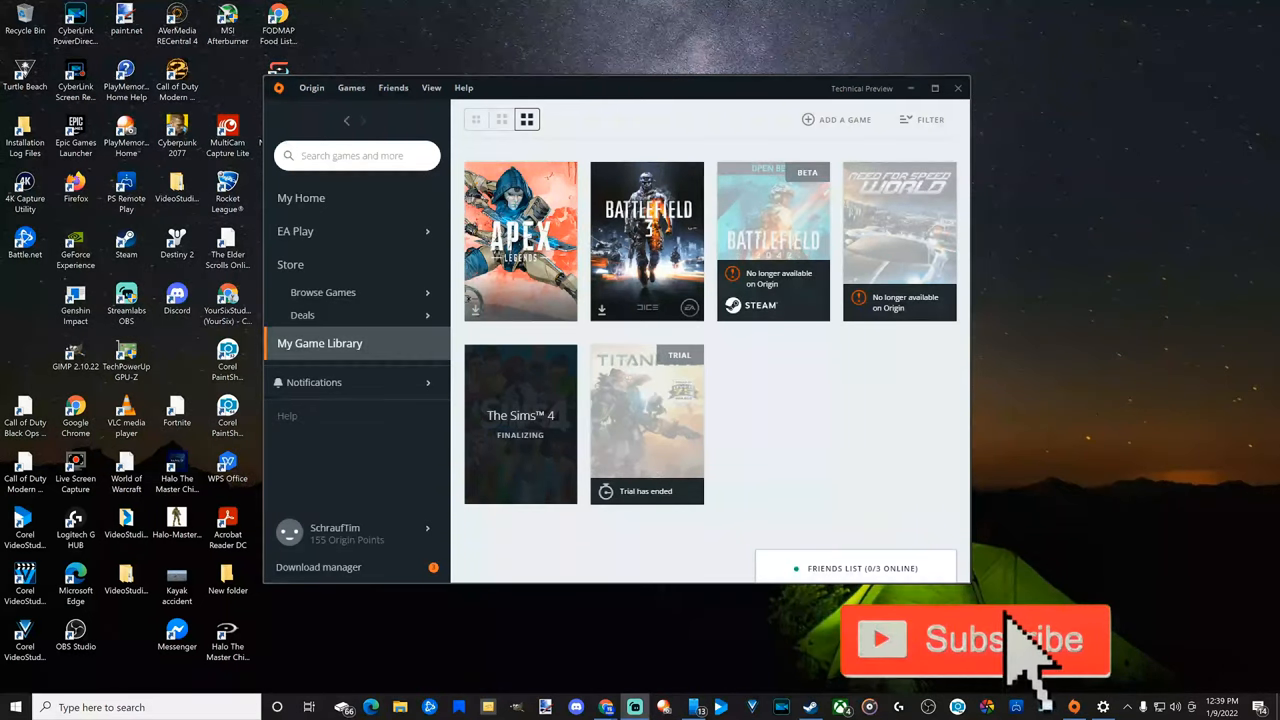
pyautogui.moveTo(532, 96)
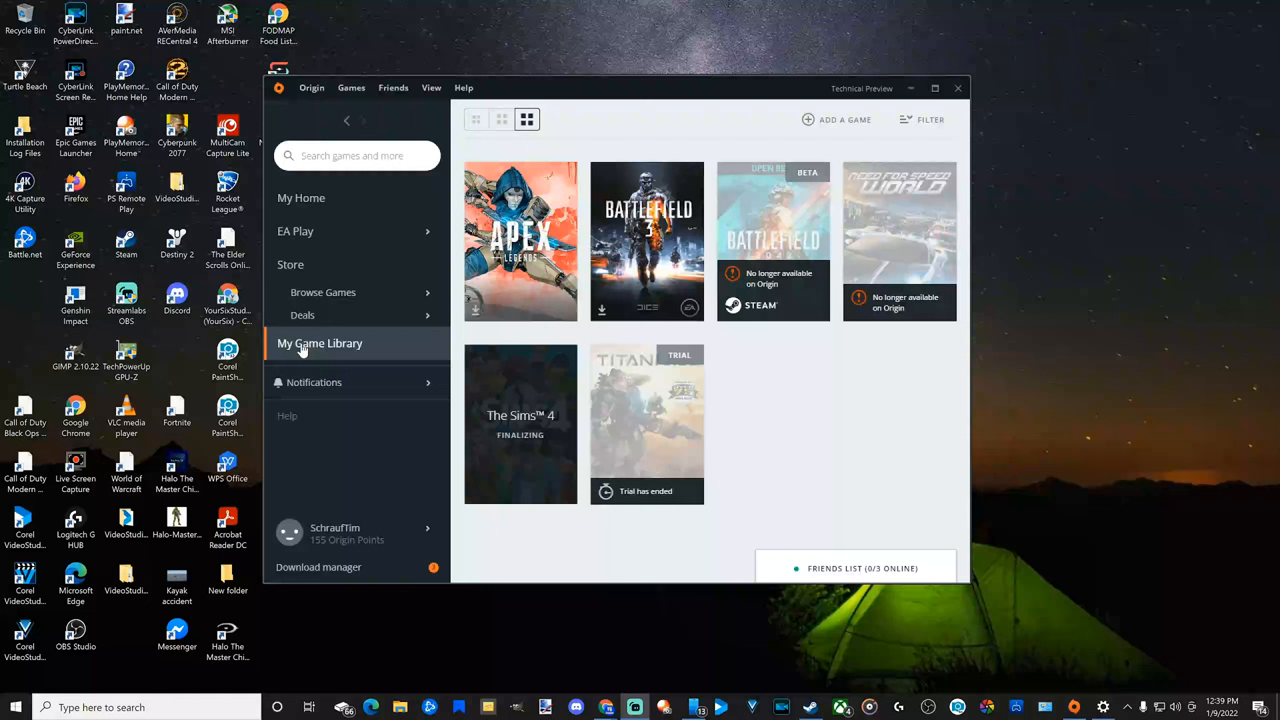
# Step: Show the Game Properties dialog for Apex Legends from its library tile
pyautogui.rightClick(520, 240)
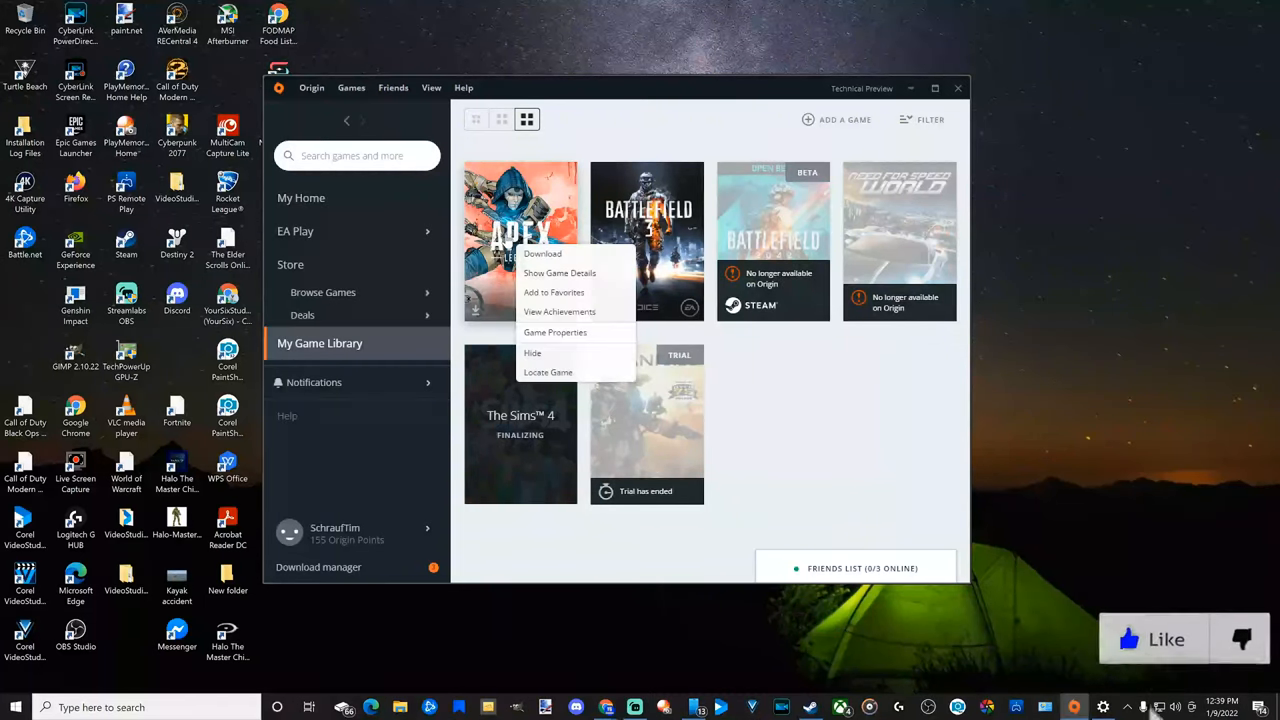
pyautogui.moveTo(556, 332)
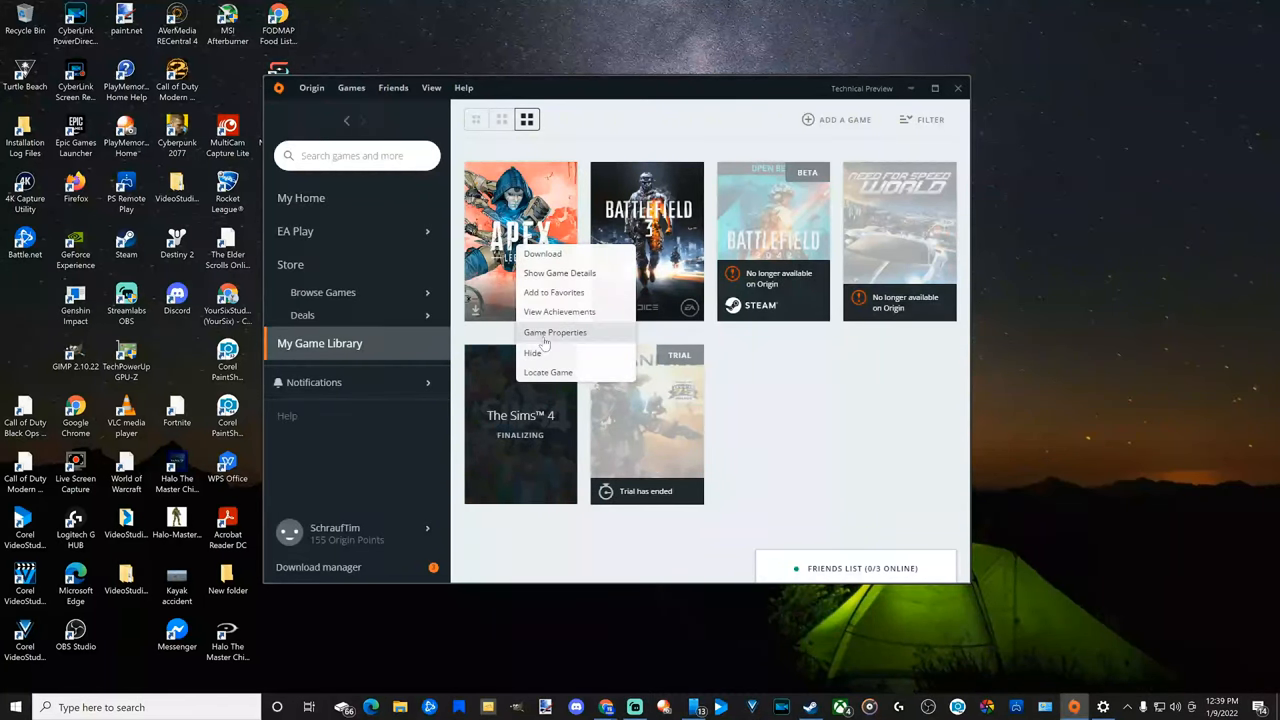
pyautogui.click(556, 332)
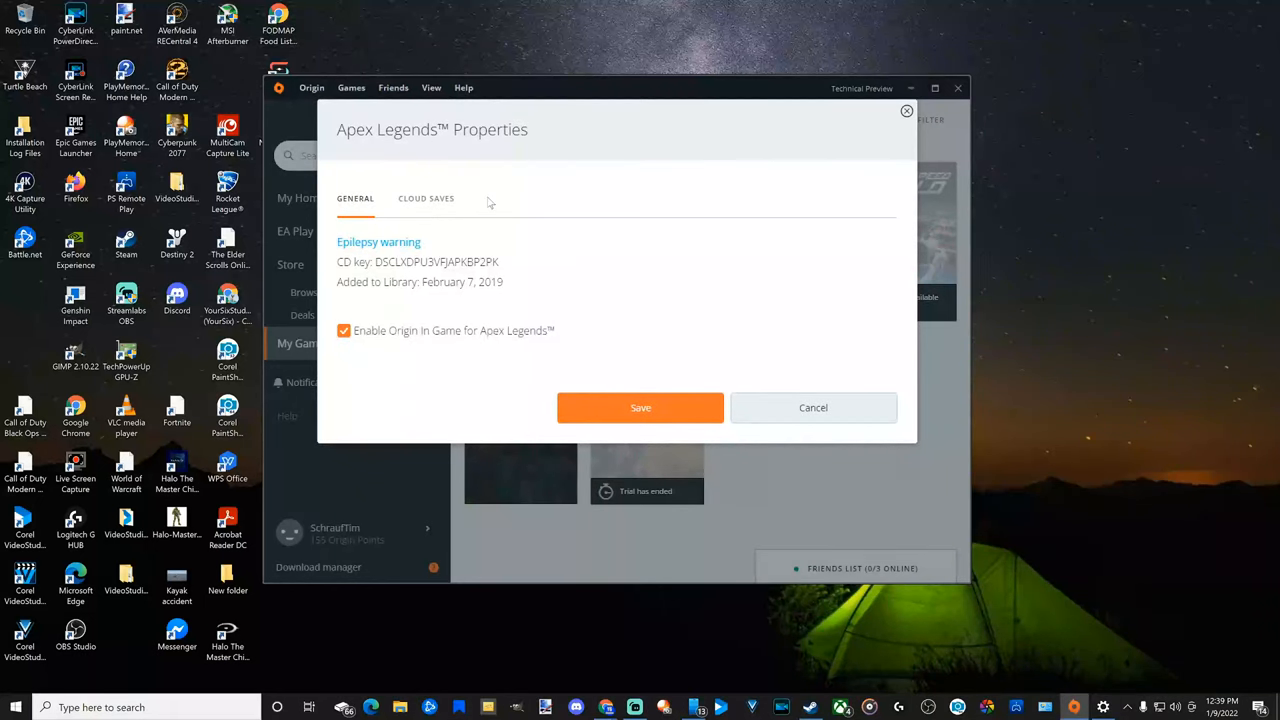
pyautogui.moveTo(516, 198)
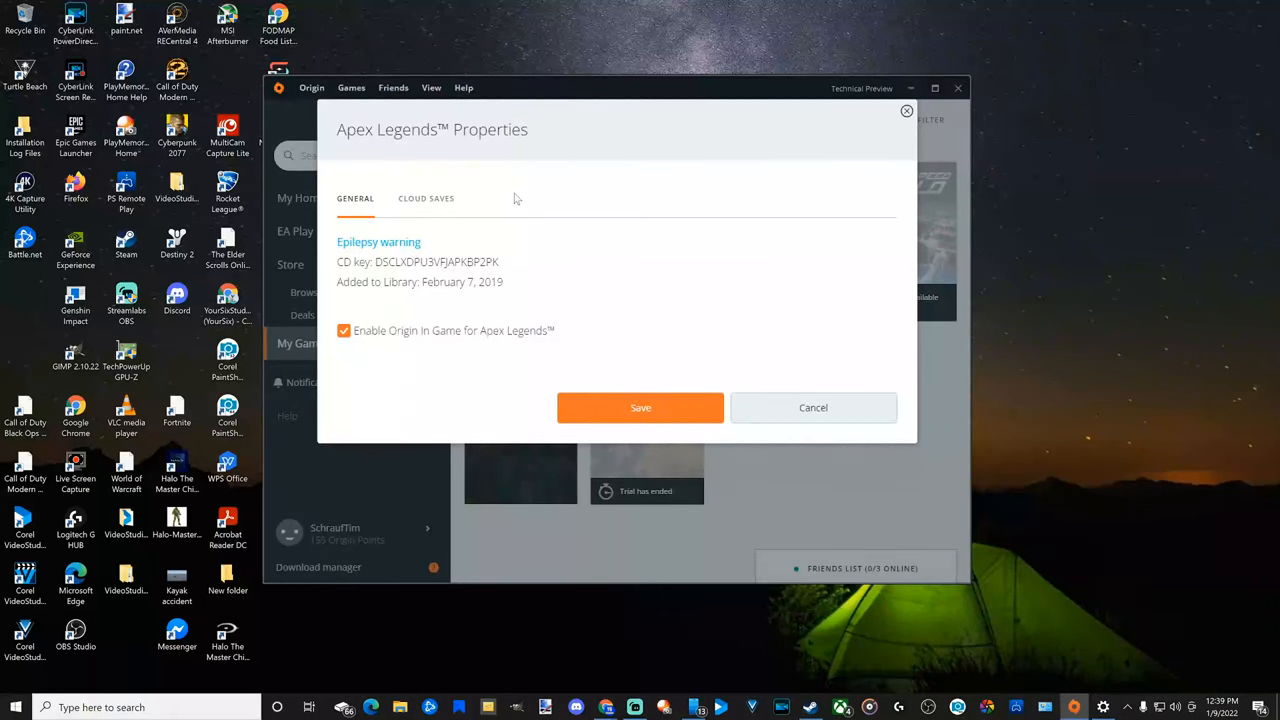
pyautogui.moveTo(416, 222)
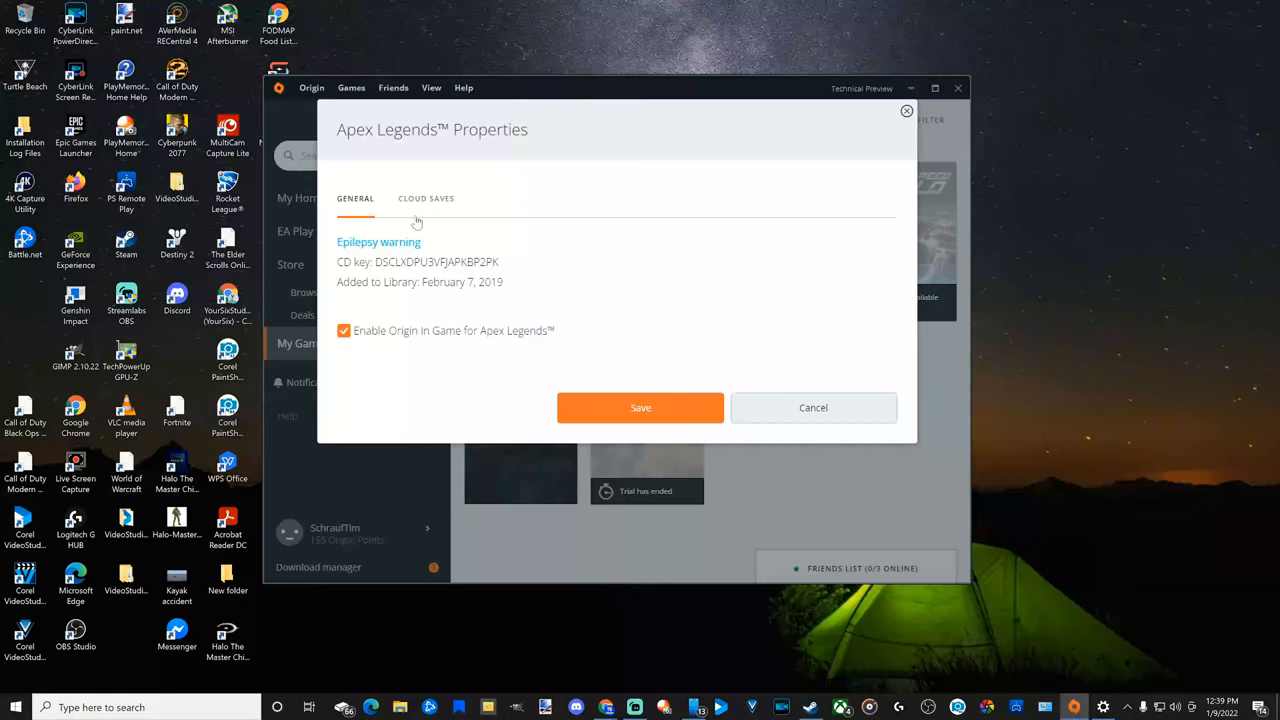
# Step: Review the Cloud Saves settings for Apex Legends, which are enabled, then return to General
pyautogui.click(426, 198)
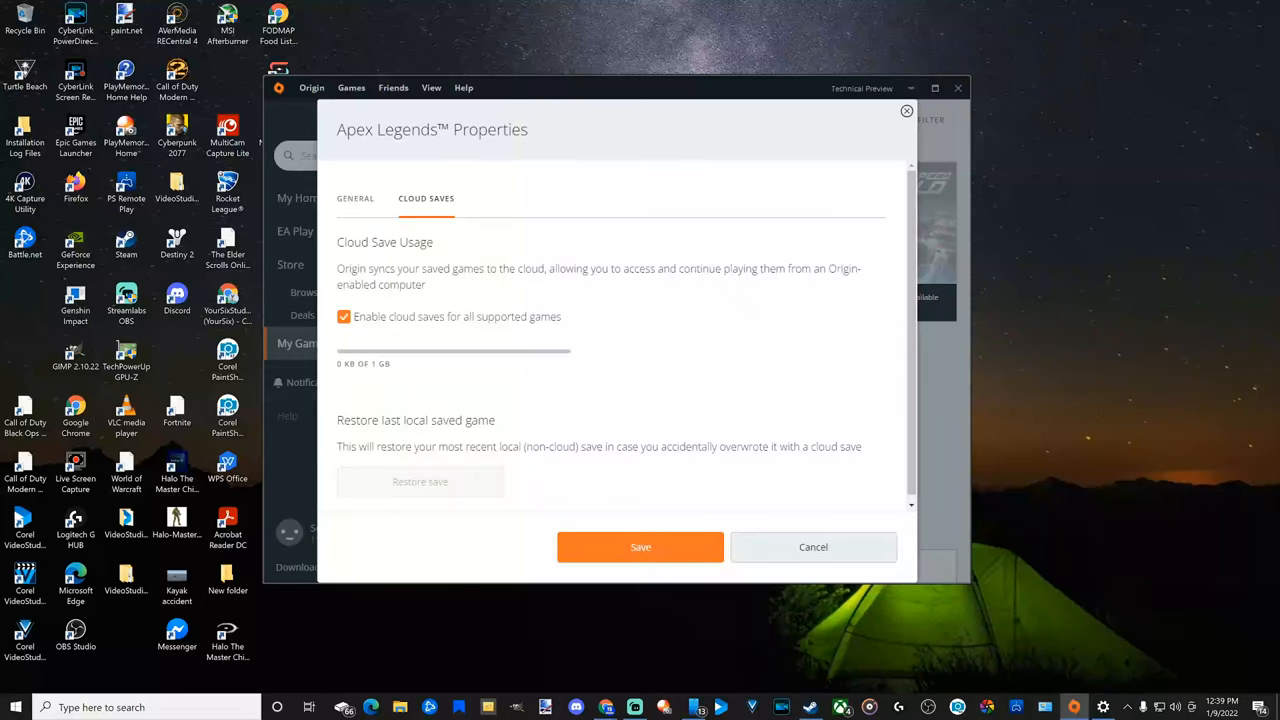
pyautogui.click(356, 198)
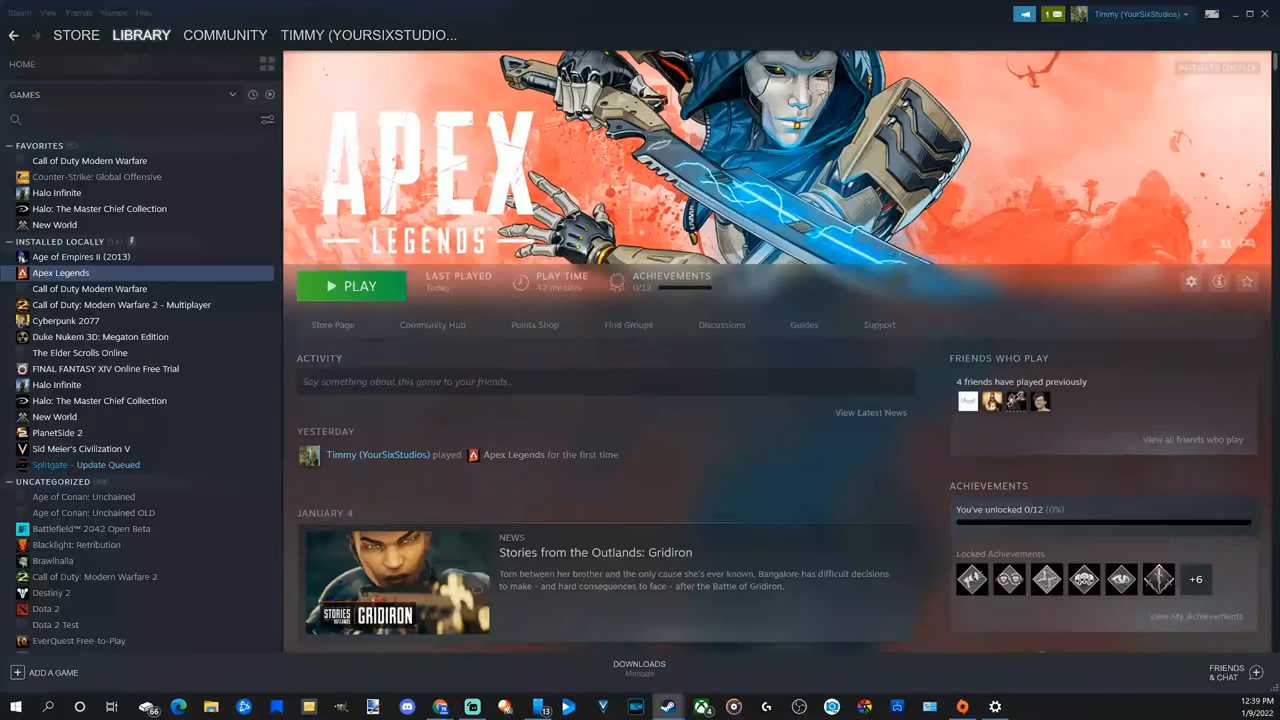
# Step: Enter -windowed as the Apex Legends launch option in its Steam properties
pyautogui.click(1190, 280)
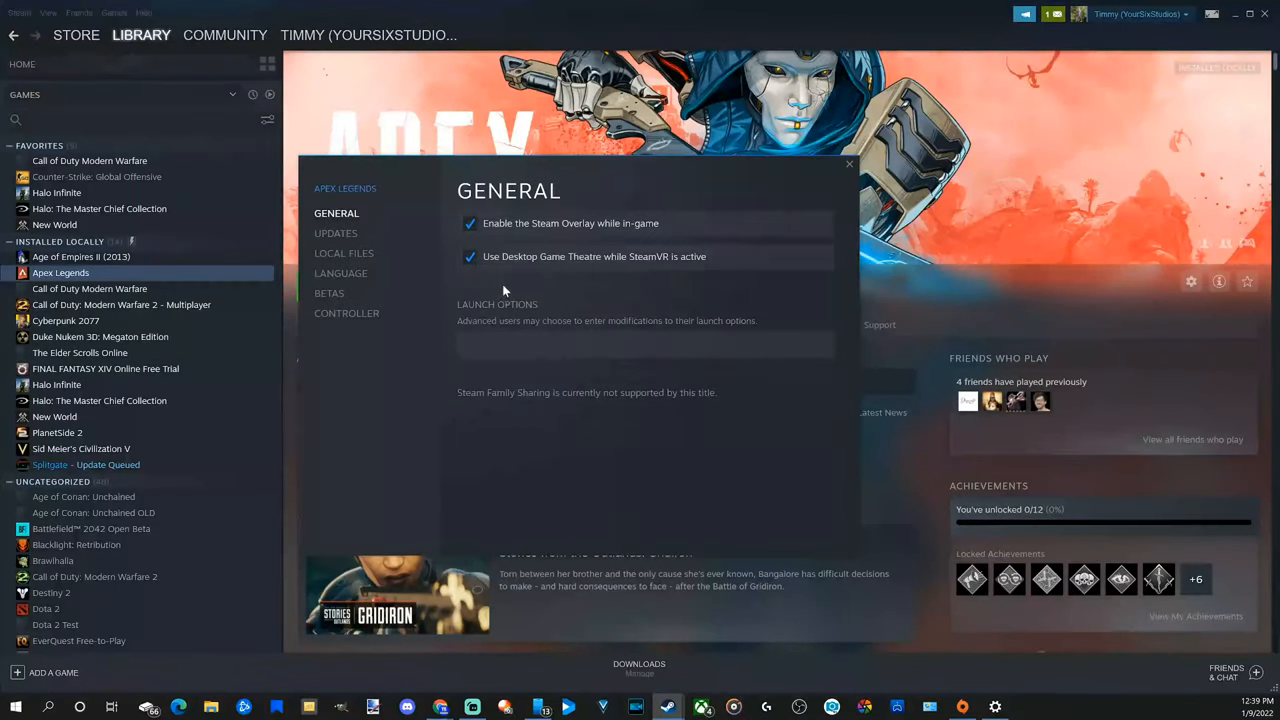
pyautogui.moveTo(444, 324)
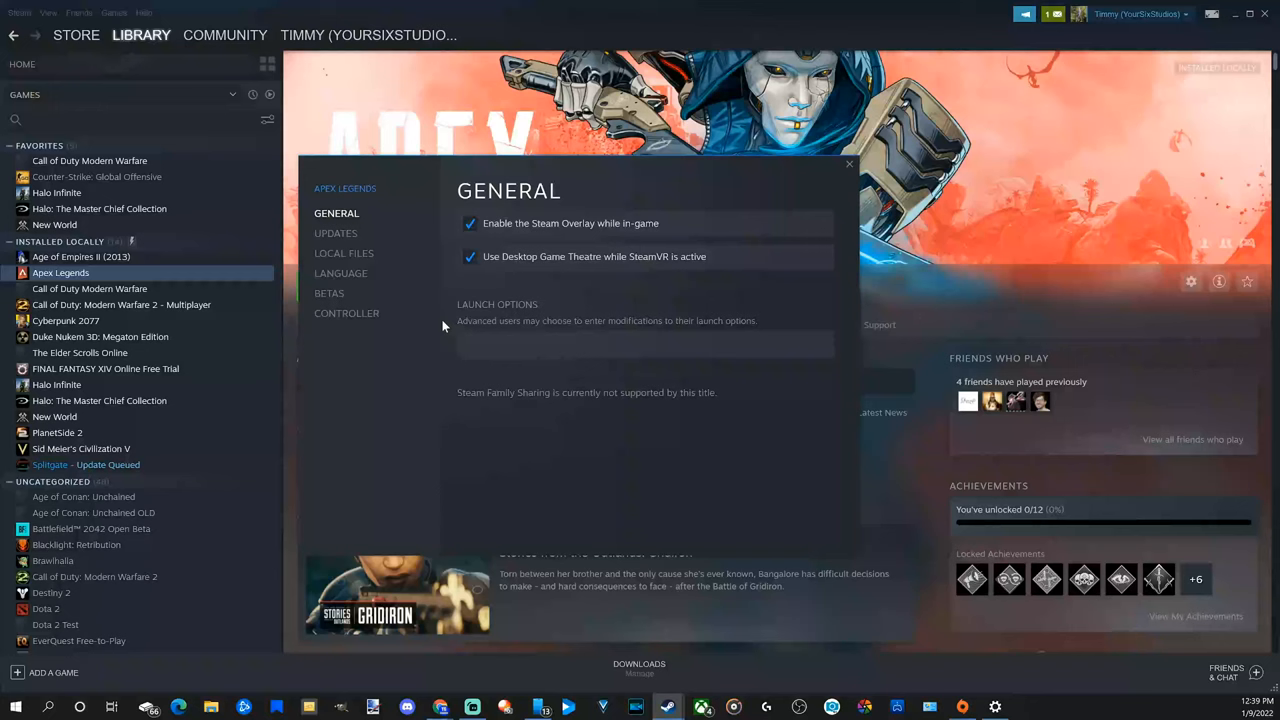
pyautogui.moveTo(488, 332)
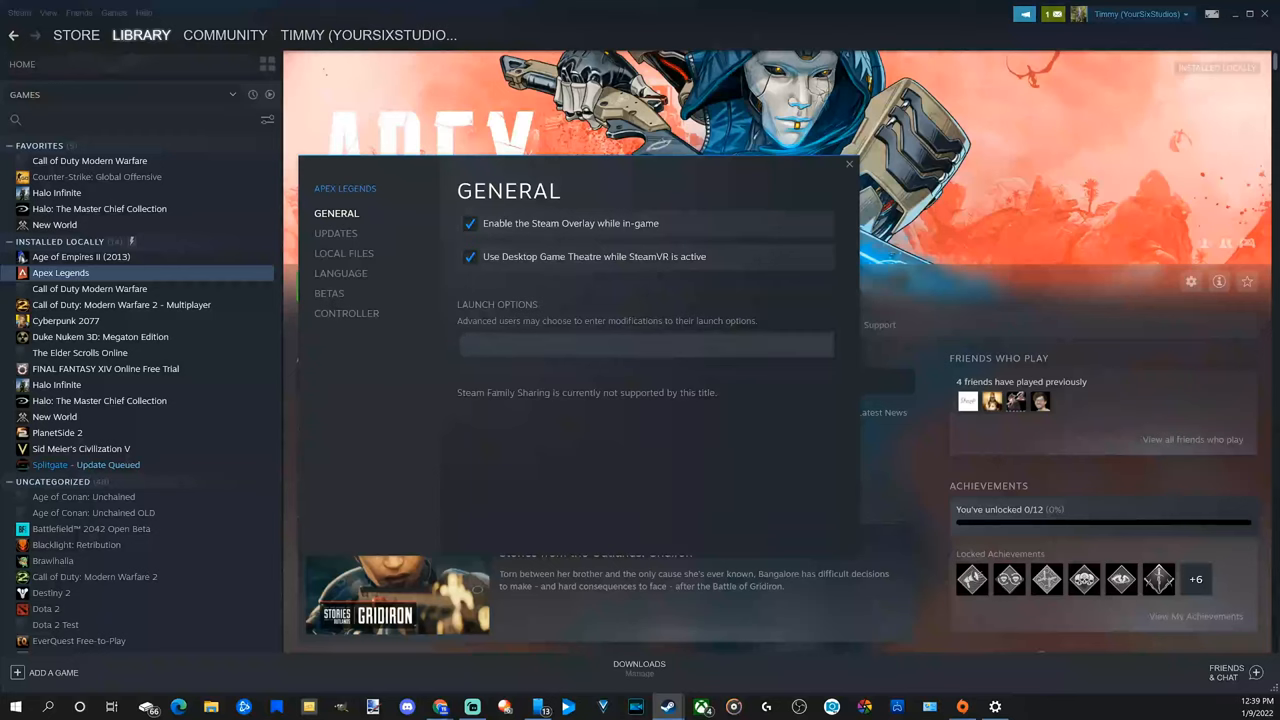
pyautogui.write('-w')
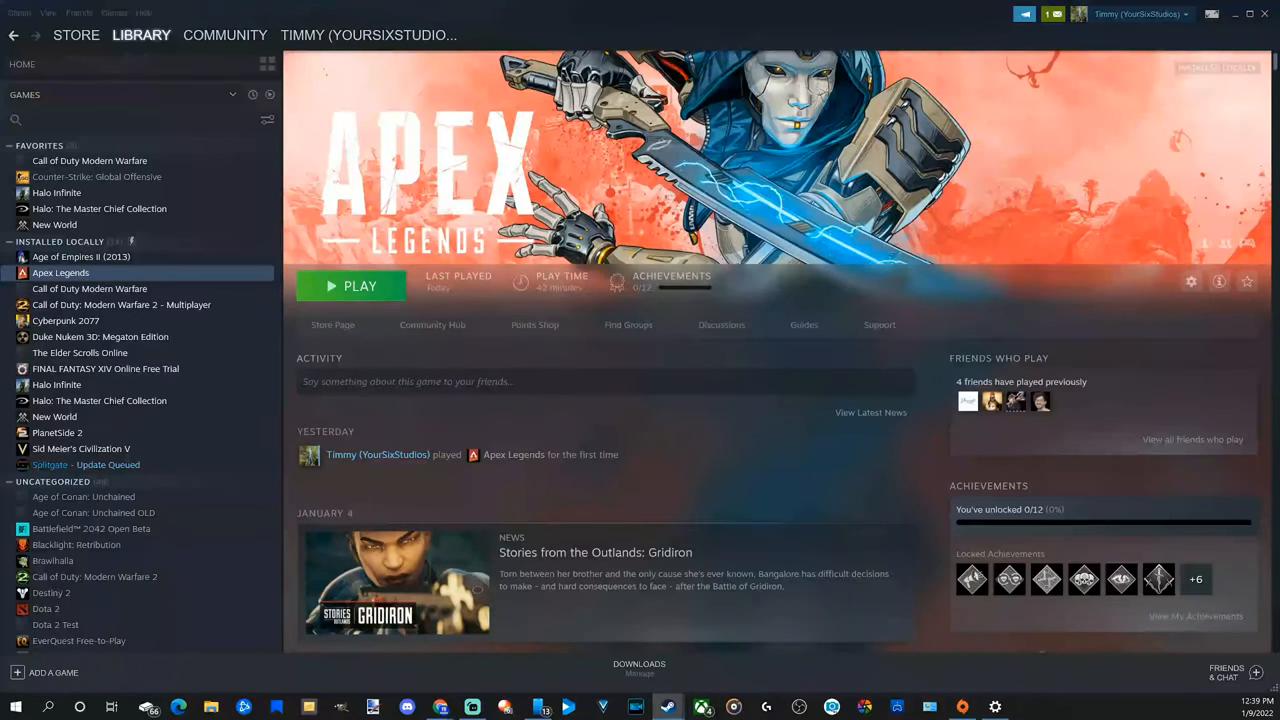
# Step: Replace the Apex Legends launch option with -fullscreen in its Steam properties
pyautogui.click(1190, 280)
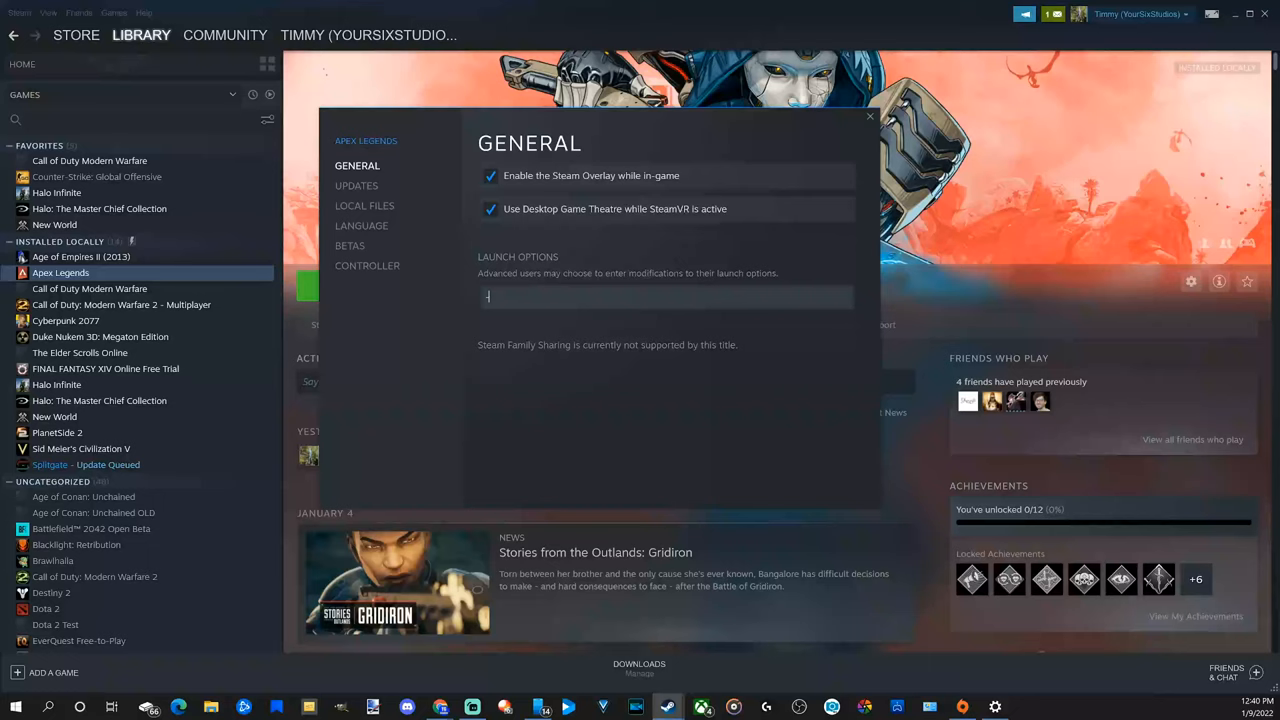
pyautogui.write('-full')
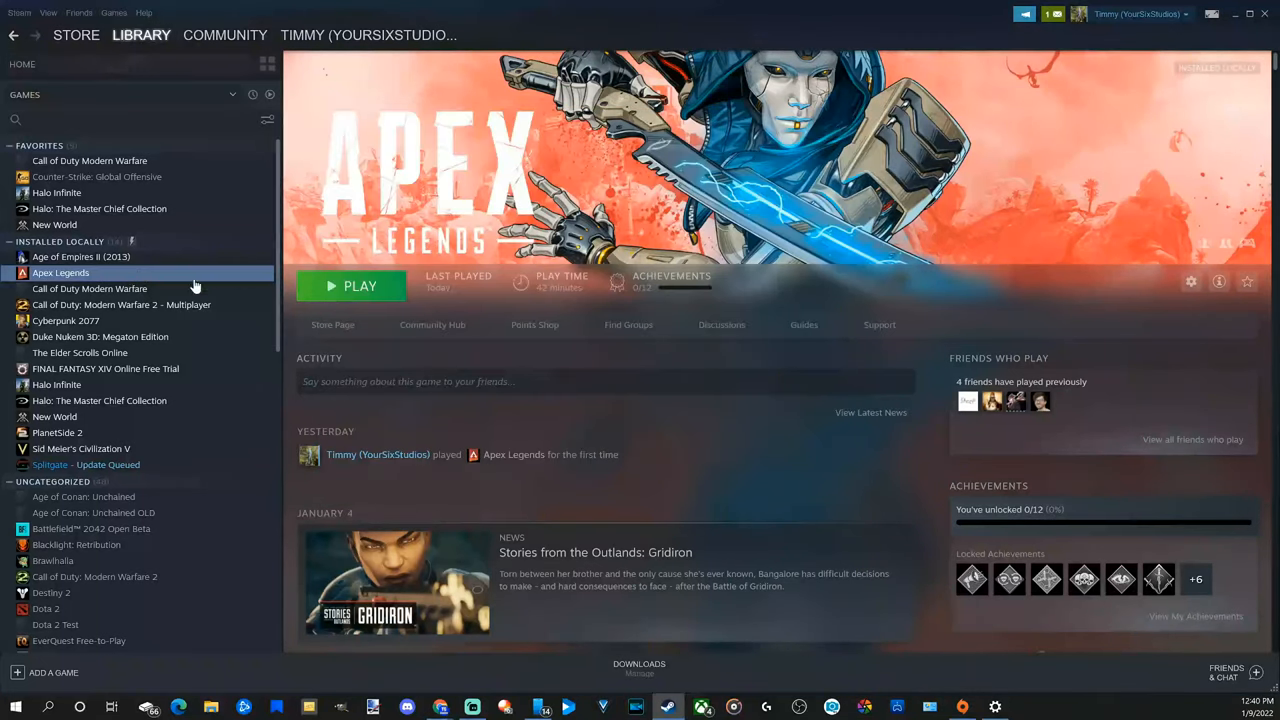
pyautogui.moveTo(136, 280)
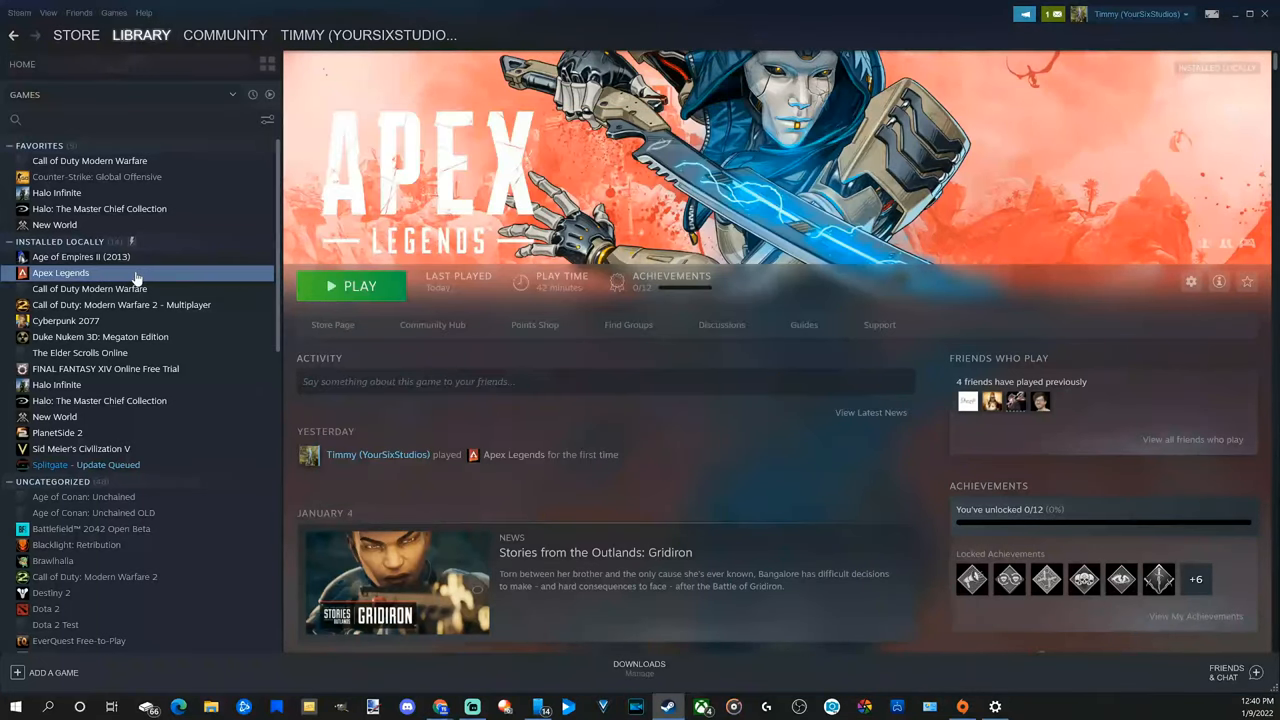